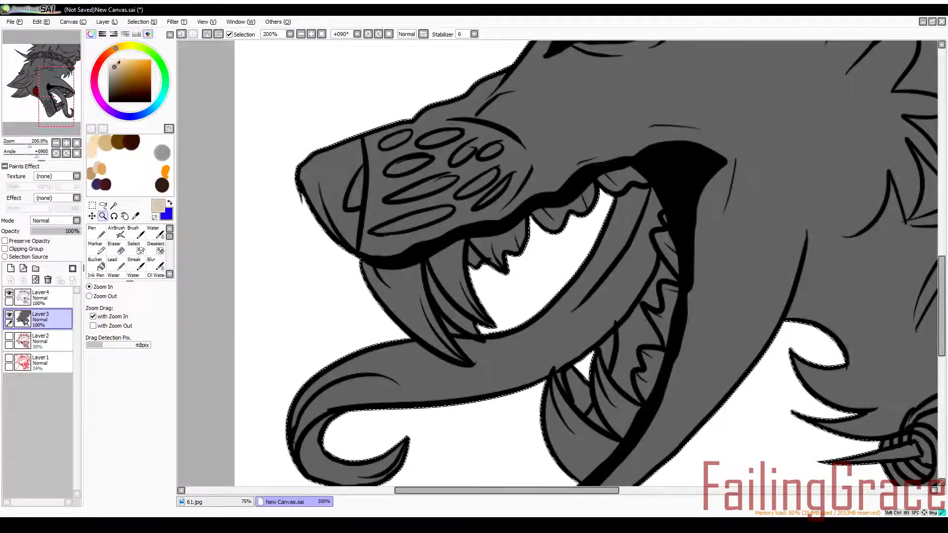
Add new layers under the line art for the grey fur, cream teeth and red eye flats
click(95, 251)
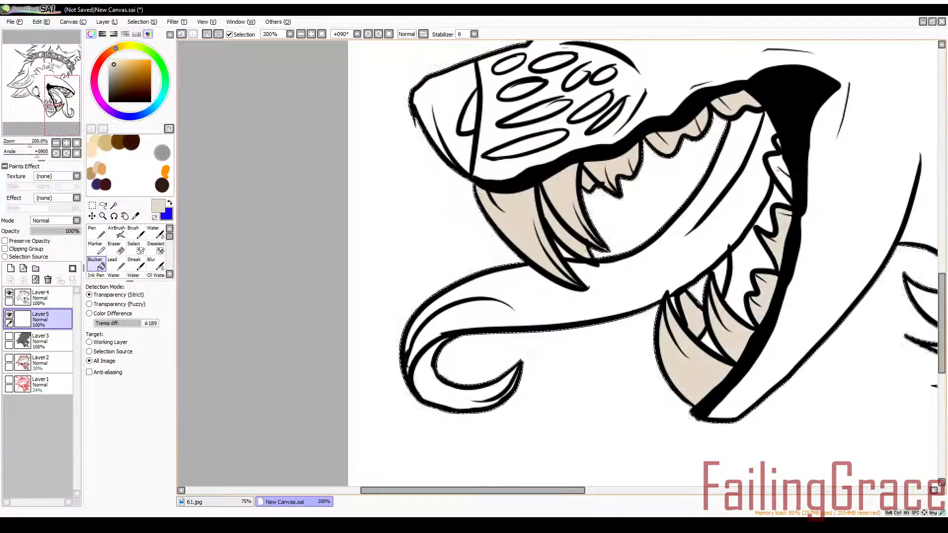
click(90, 233)
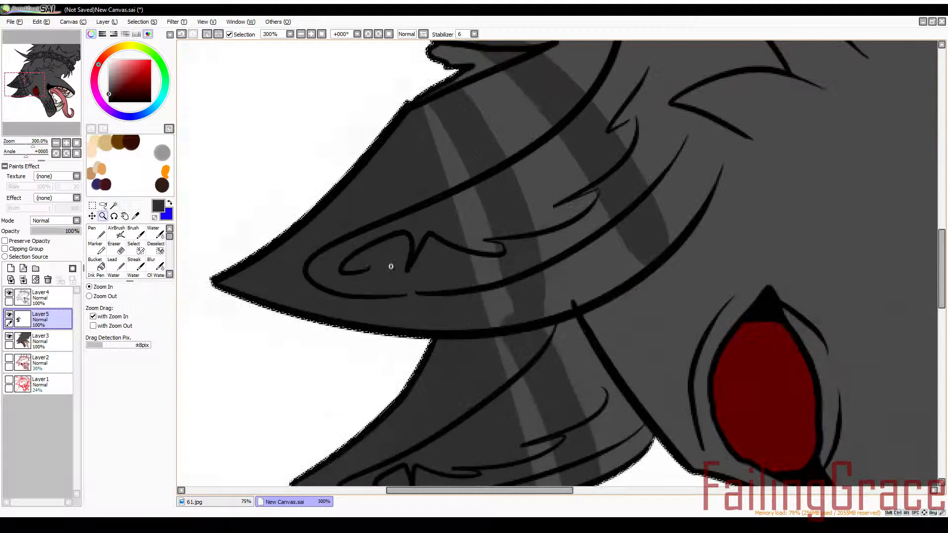
Paint the pink tongue, mauve inner ears, darker muzzle and face markings on the colour layer
click(91, 232)
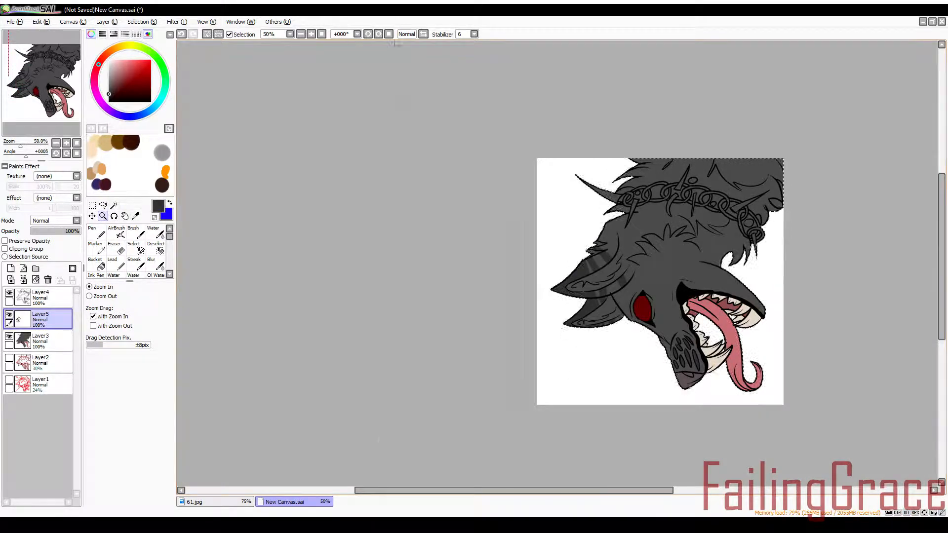
click(92, 228)
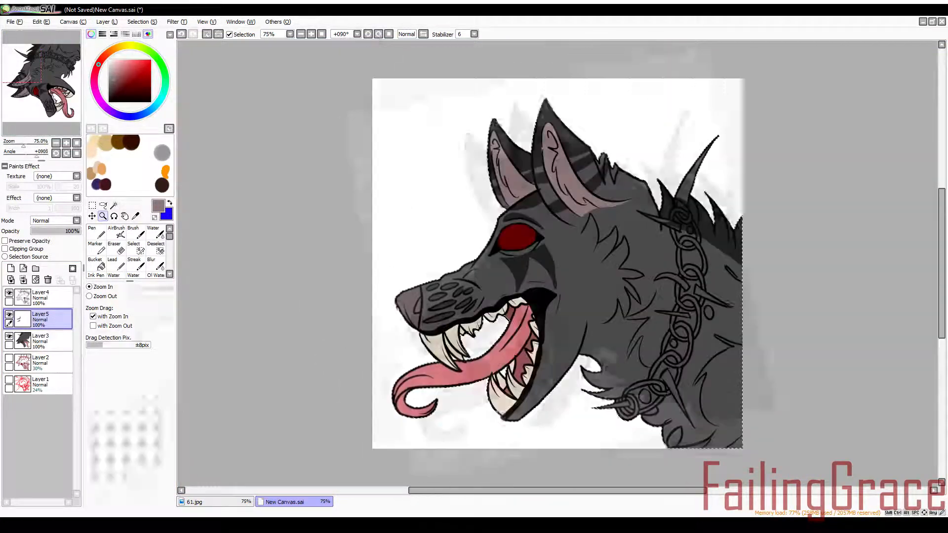
click(92, 231)
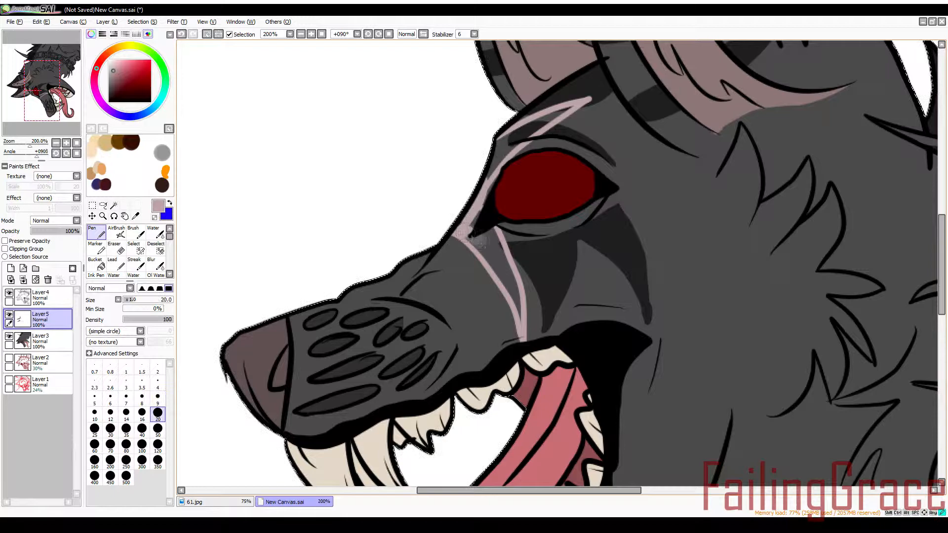
Hide the colour layers and start bucket-filling the chain links light grey
click(103, 216)
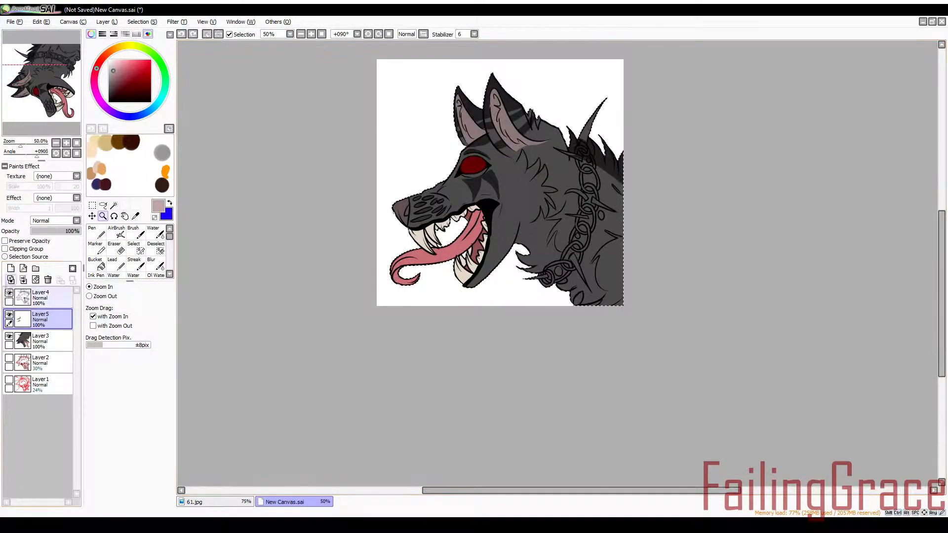
click(95, 253)
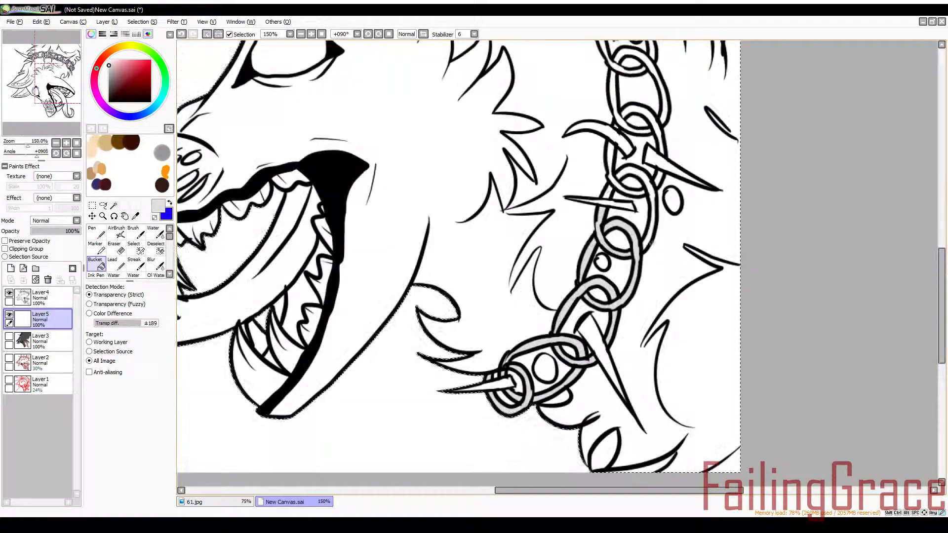
Add a Multiply shadow layer and a Luminosity layer, brushing a red glow over ears and muzzle
scroll(down, 3)
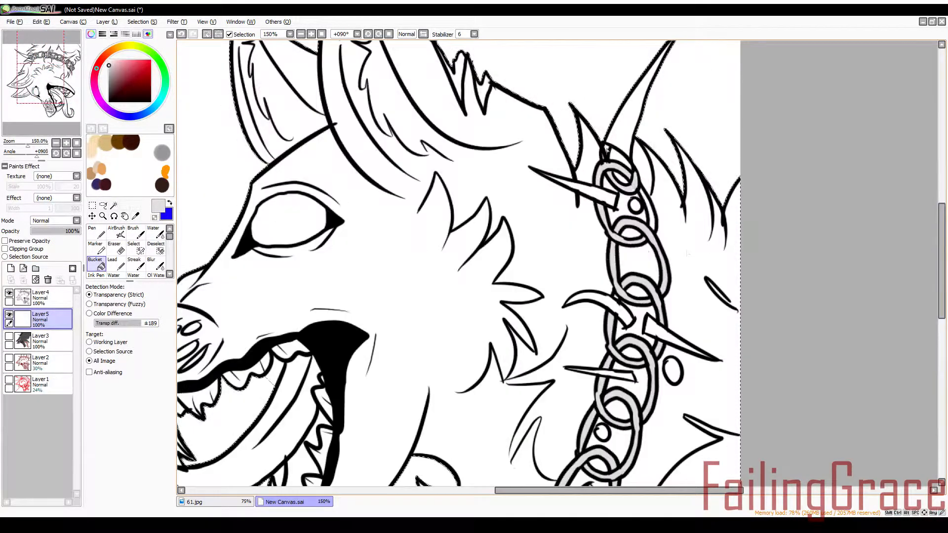
scroll(down, 3)
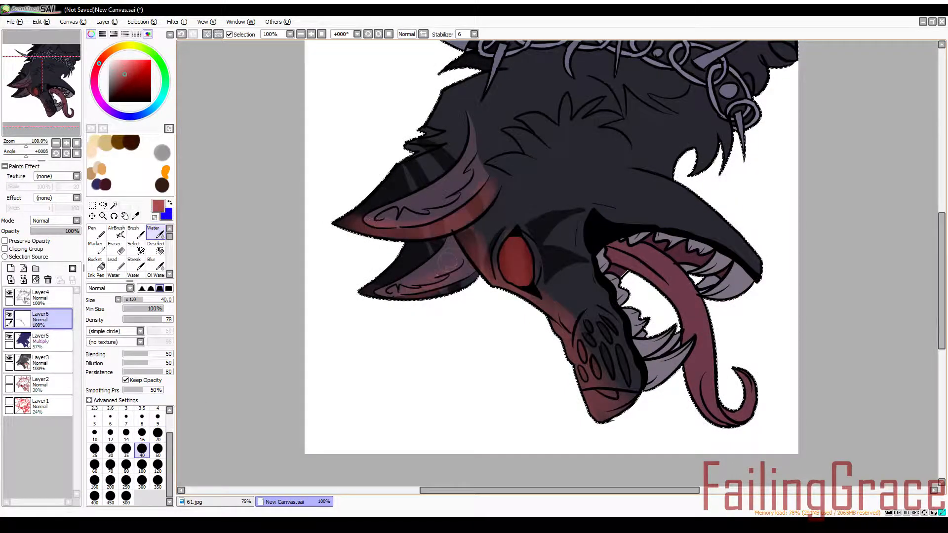
click(51, 221)
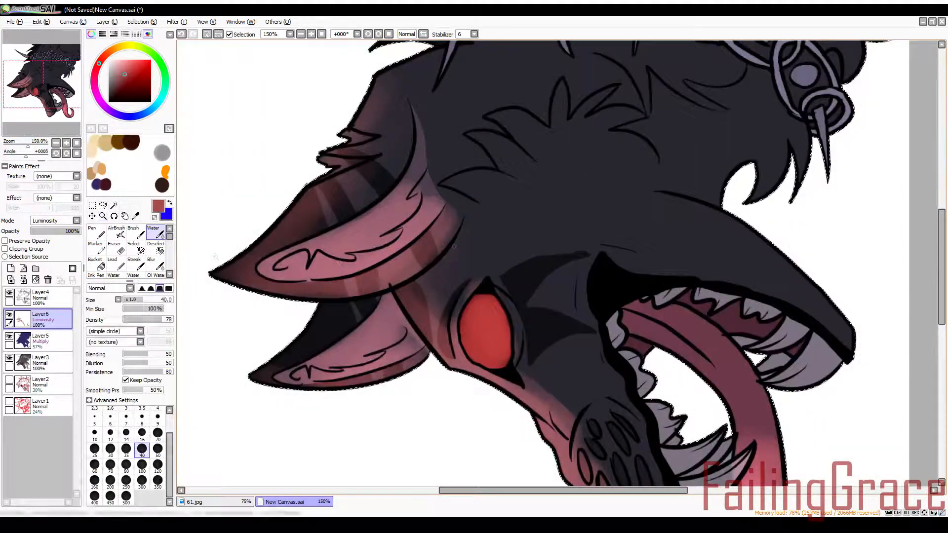
click(103, 216)
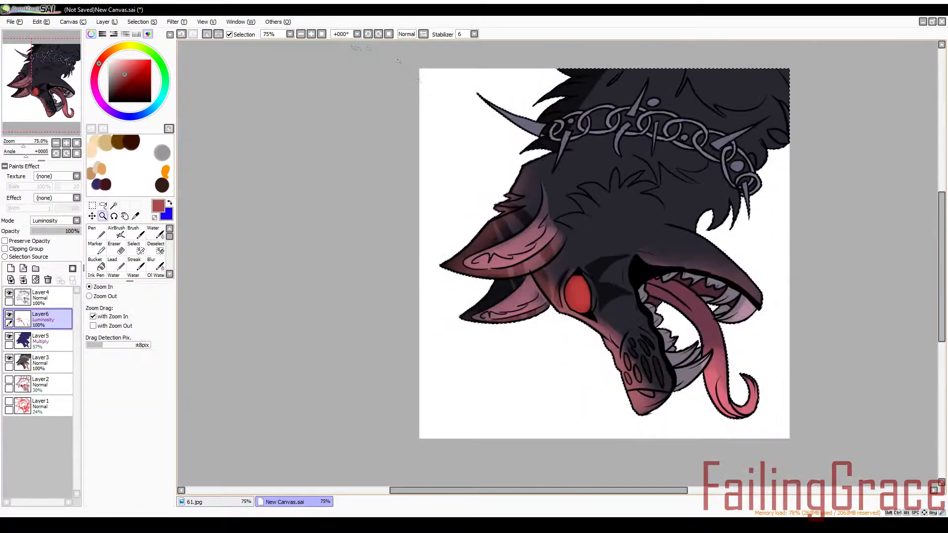
Paint reddish highlights along the tongue and ears with the Water brush on the Luminosity layer
click(152, 236)
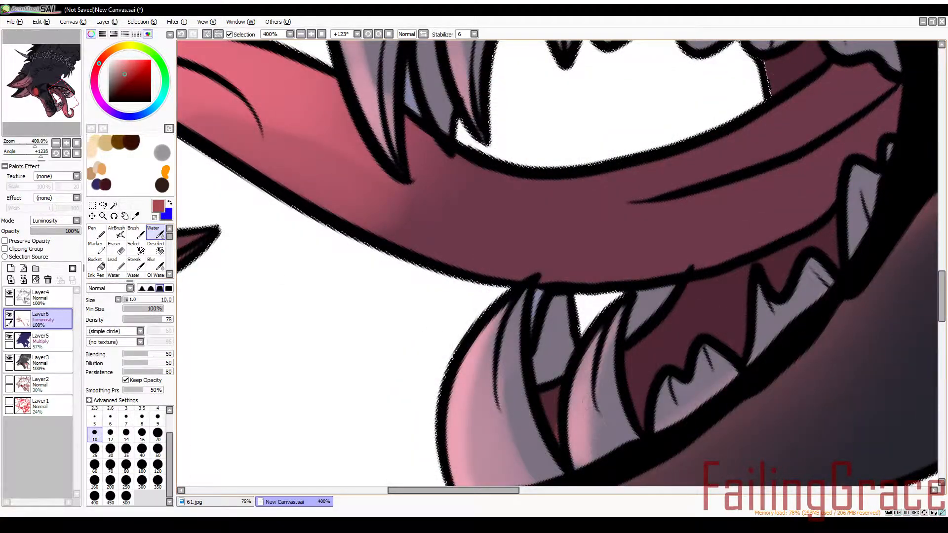
click(157, 432)
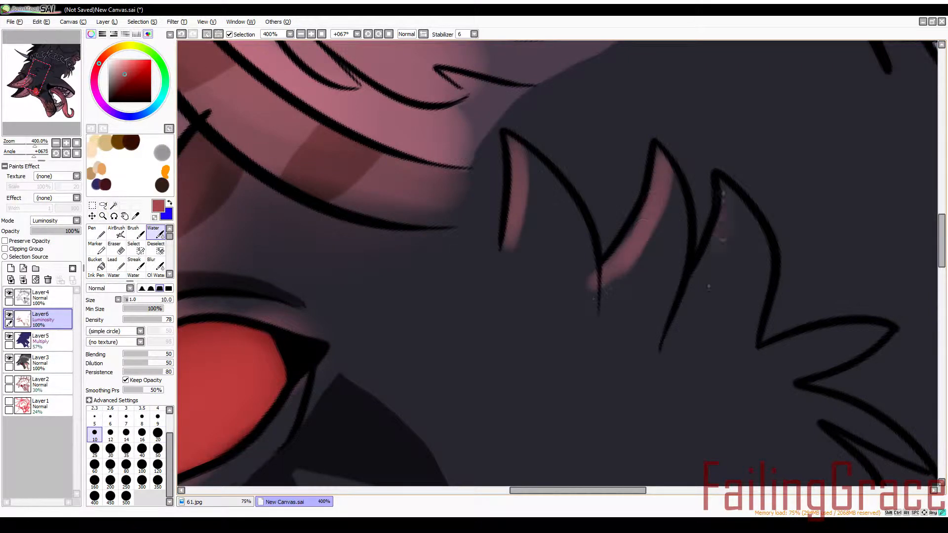
click(125, 440)
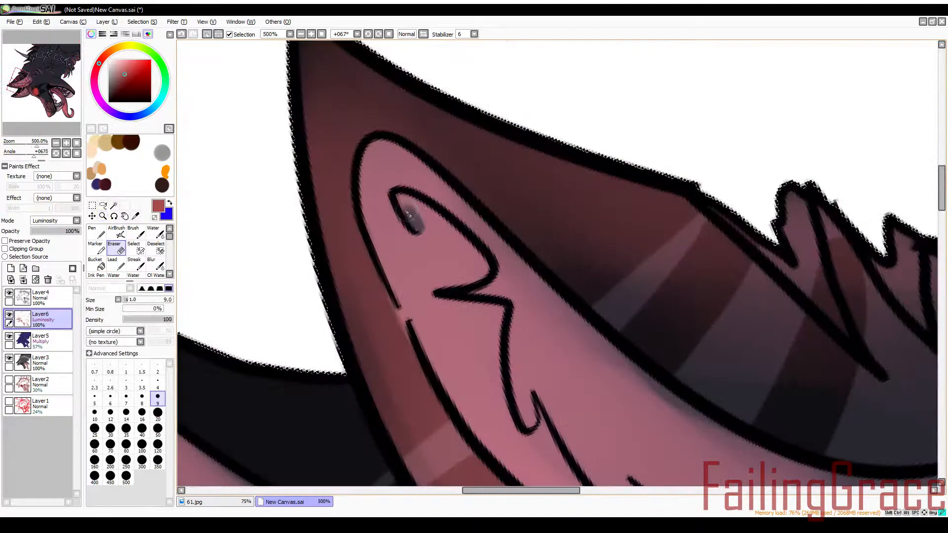
Extend the glow to the fur tufts and chain spikes, cleaning edges with the Eraser
click(152, 232)
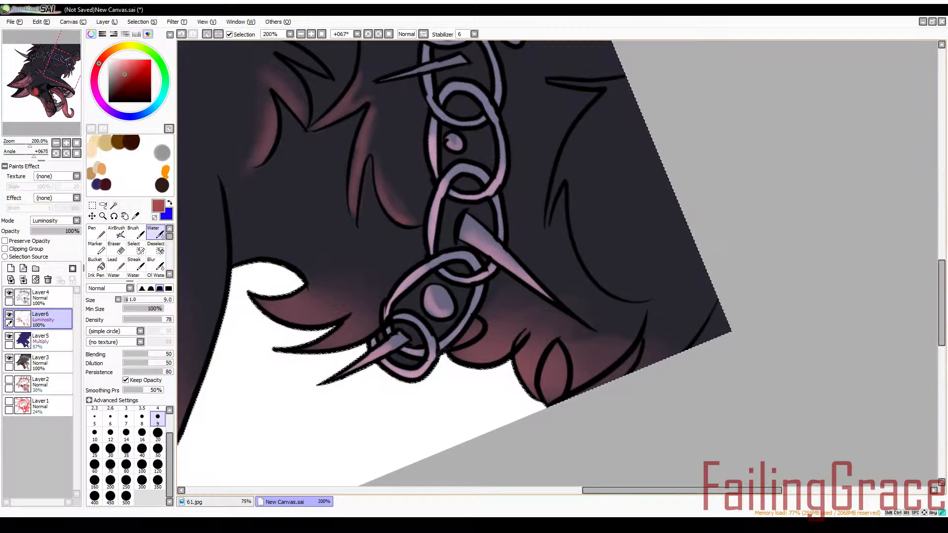
click(110, 449)
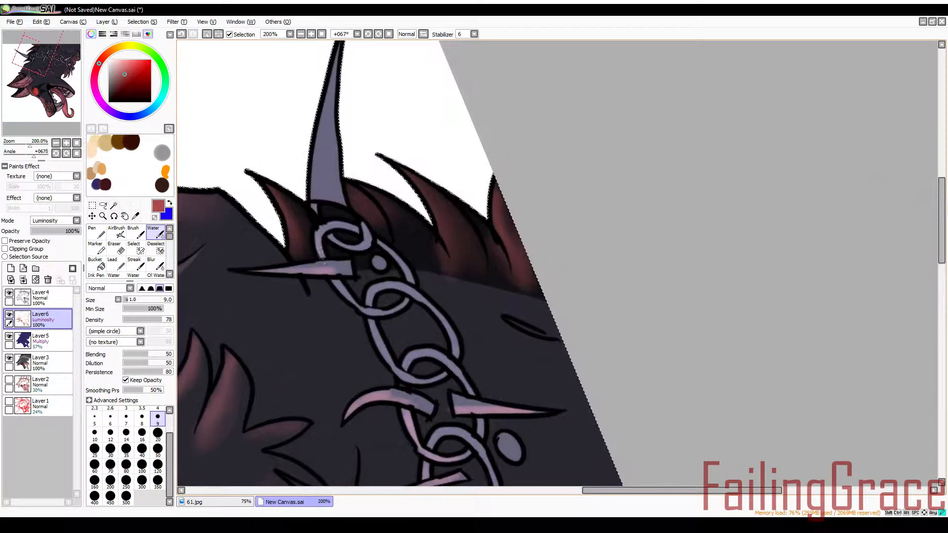
click(103, 216)
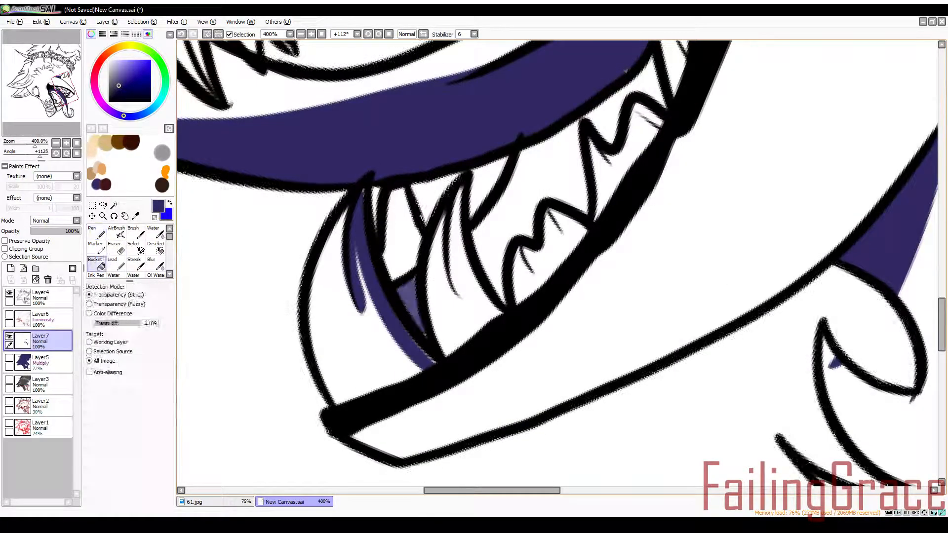
Create a Multiply layer of dark purple shadows over the mouth, teeth and fur at lowered opacity
click(95, 231)
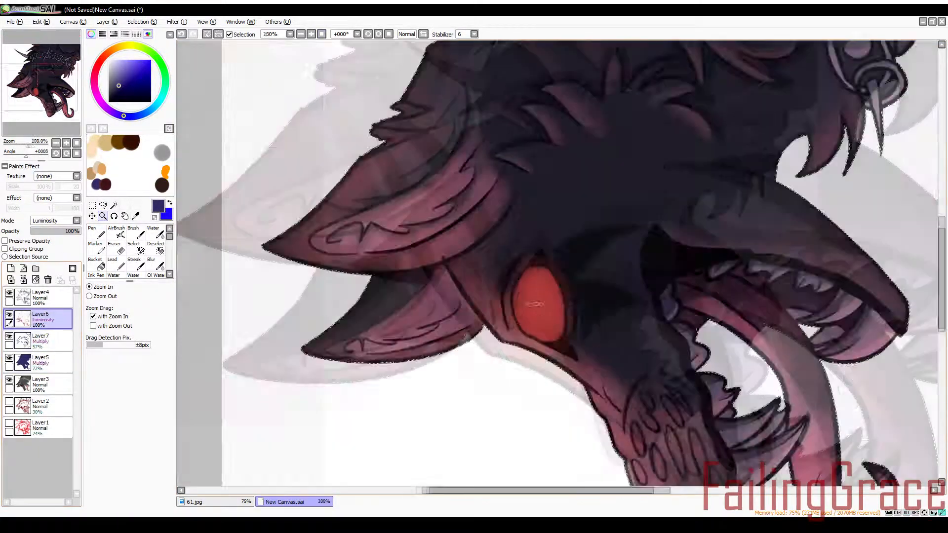
Darken the eye to deep red and add bright red glow streaks and a red tongue tip on new layers
click(113, 250)
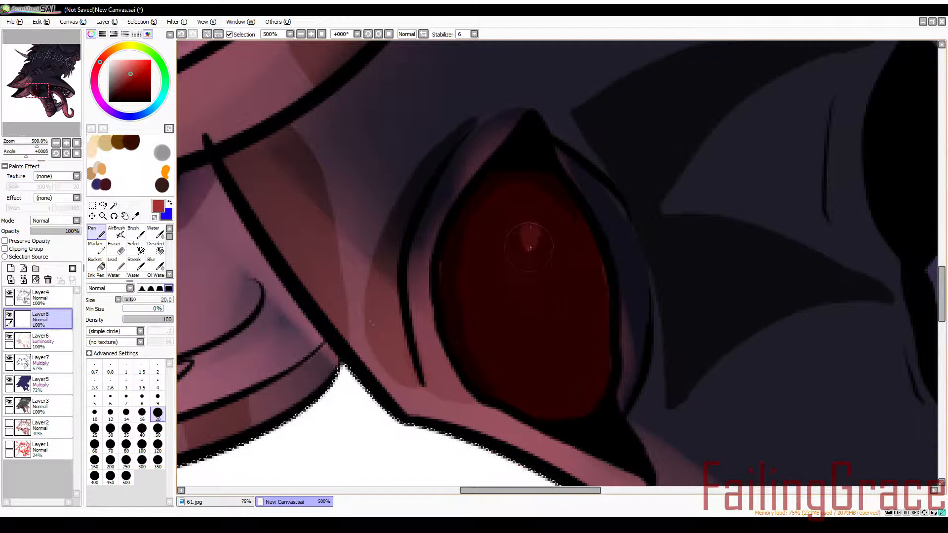
click(153, 231)
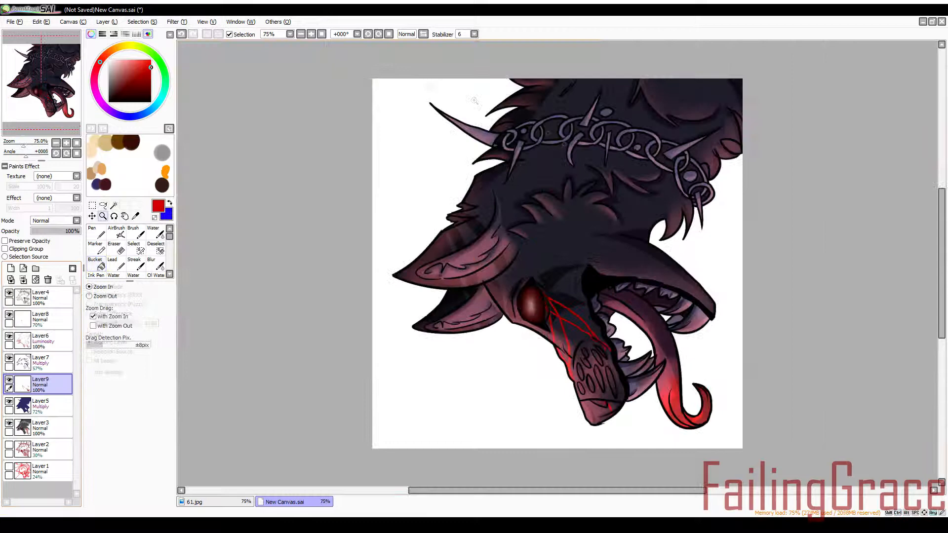
Paint blood dripping from the chain spikes and tongue on a new layer
click(153, 231)
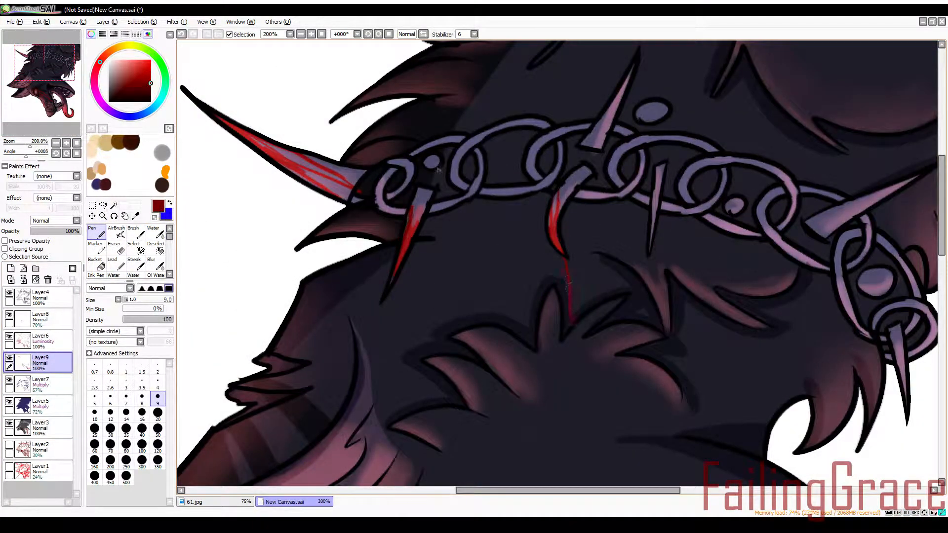
drag(442, 194, 442, 417)
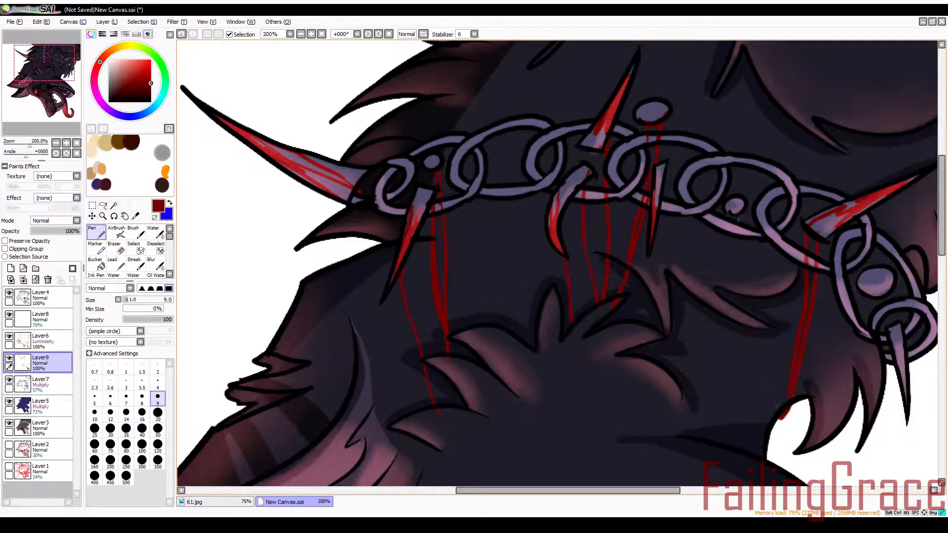
scroll(right, 3)
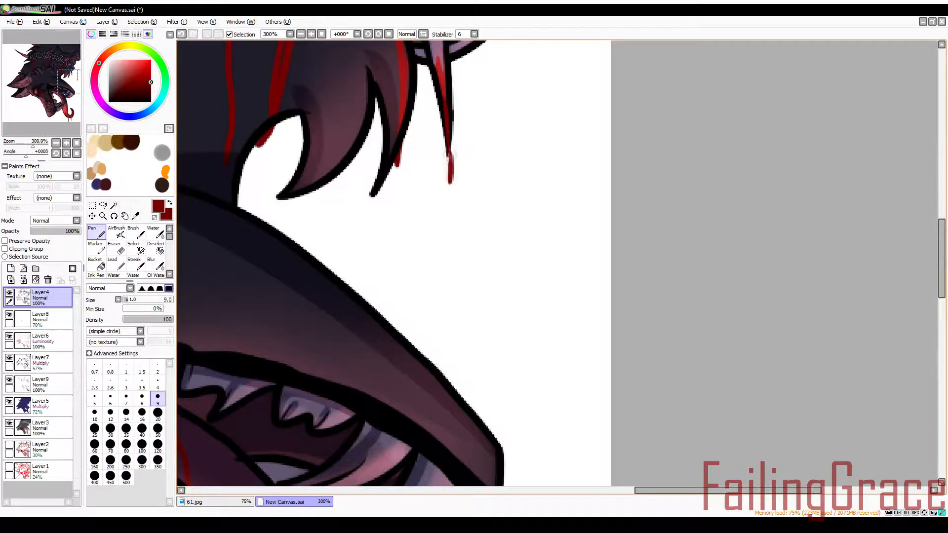
Fill a background layer black with a large red circle behind the wolf
scroll(down, 3)
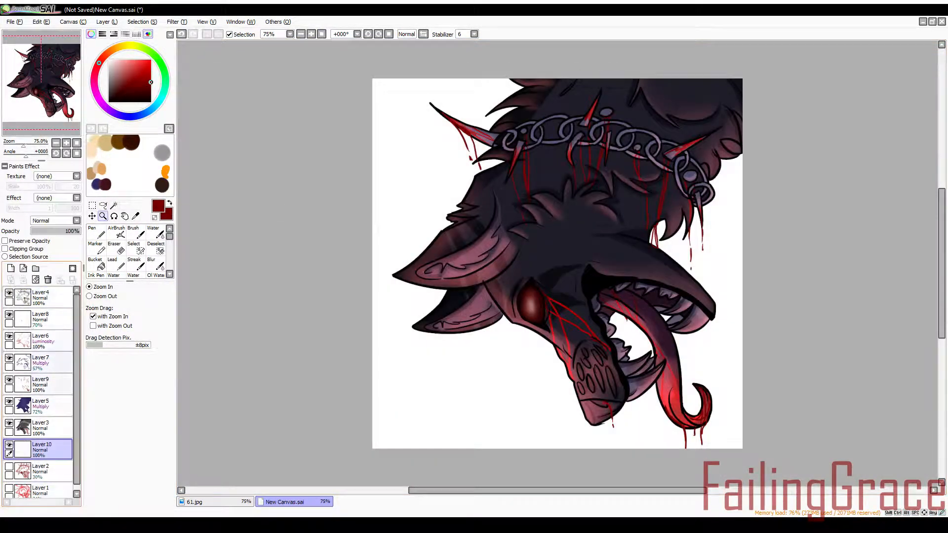
click(91, 235)
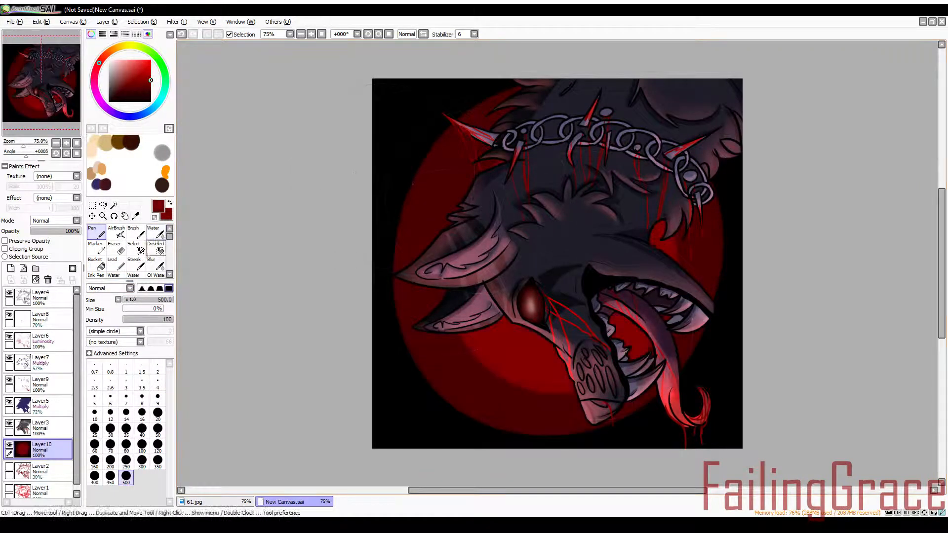